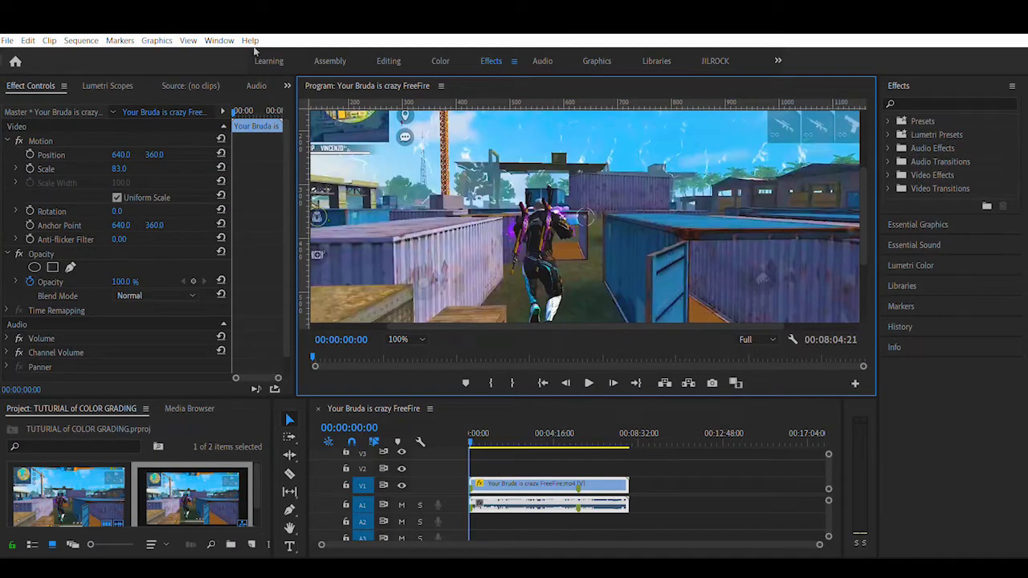
pyautogui.moveTo(674, 45)
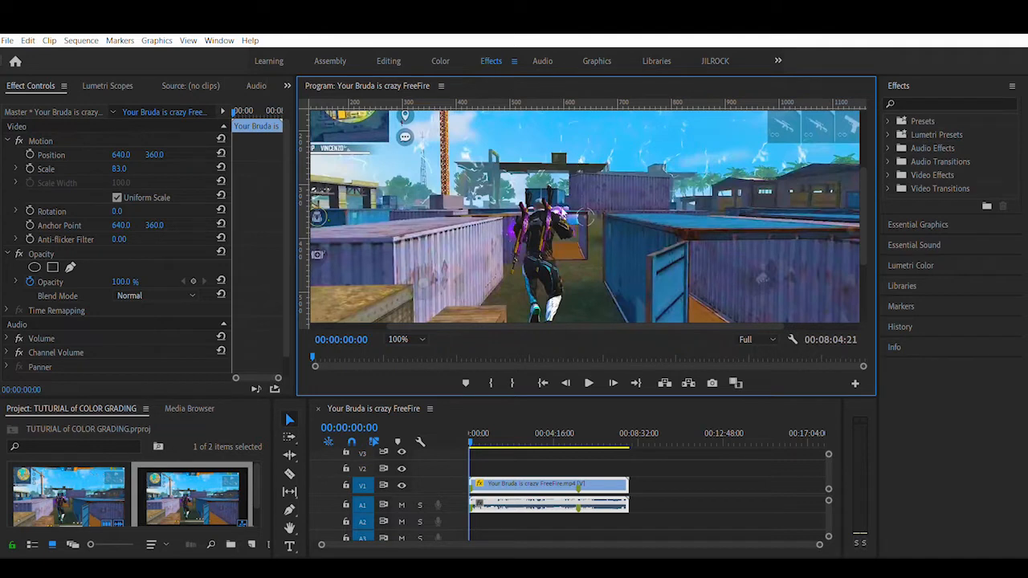
pyautogui.moveTo(437, 367)
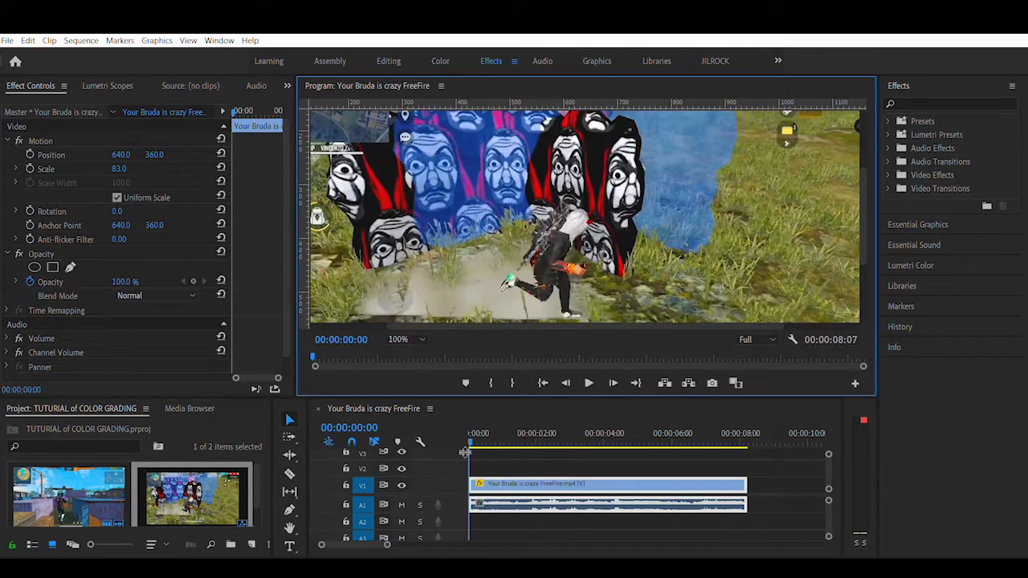
# Step: Find Leave Color by searching 'lea' in Effects and apply it to the gameplay clip
pyautogui.click(588, 382)
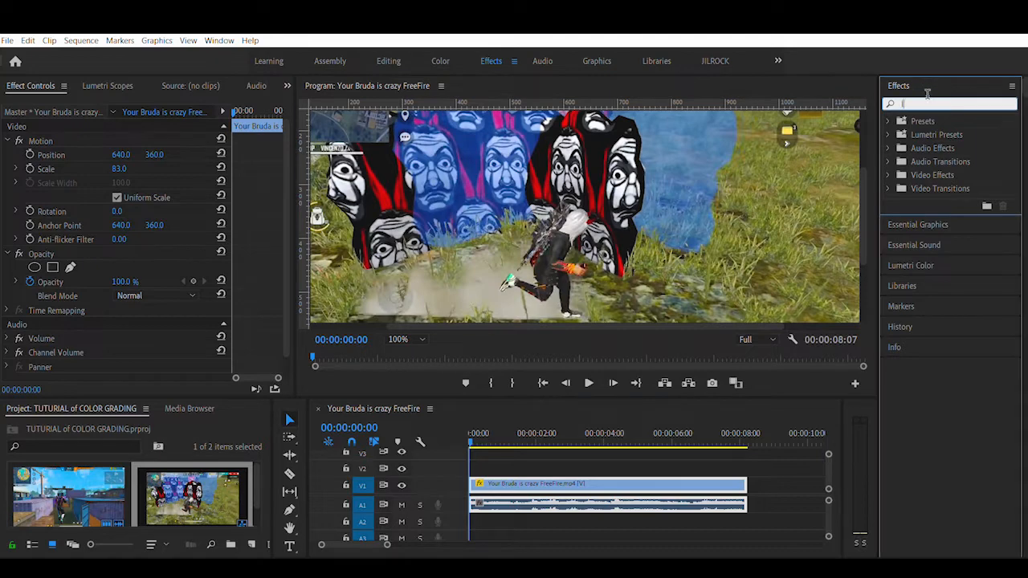
pyautogui.write('leave')
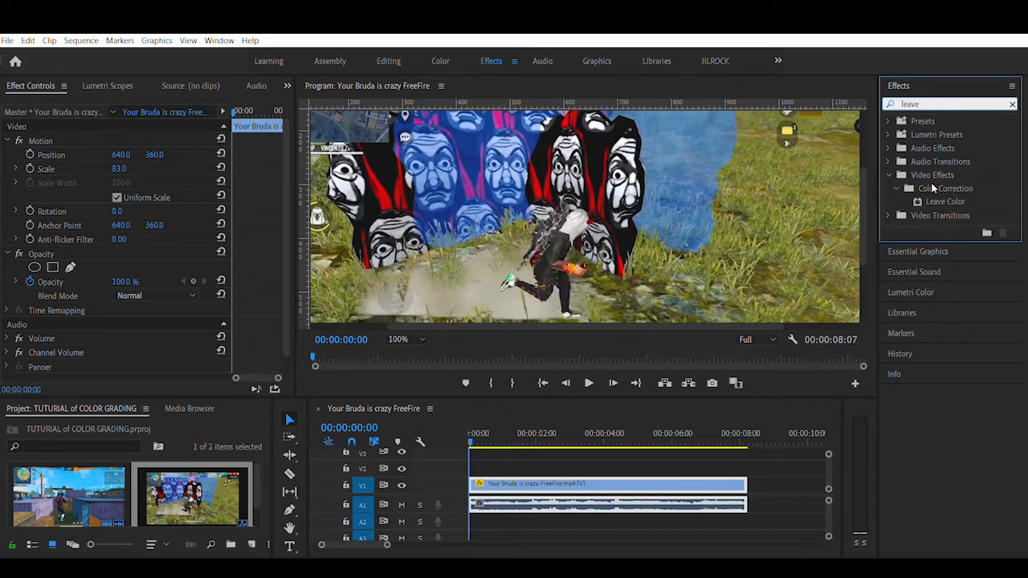
pyautogui.click(945, 202)
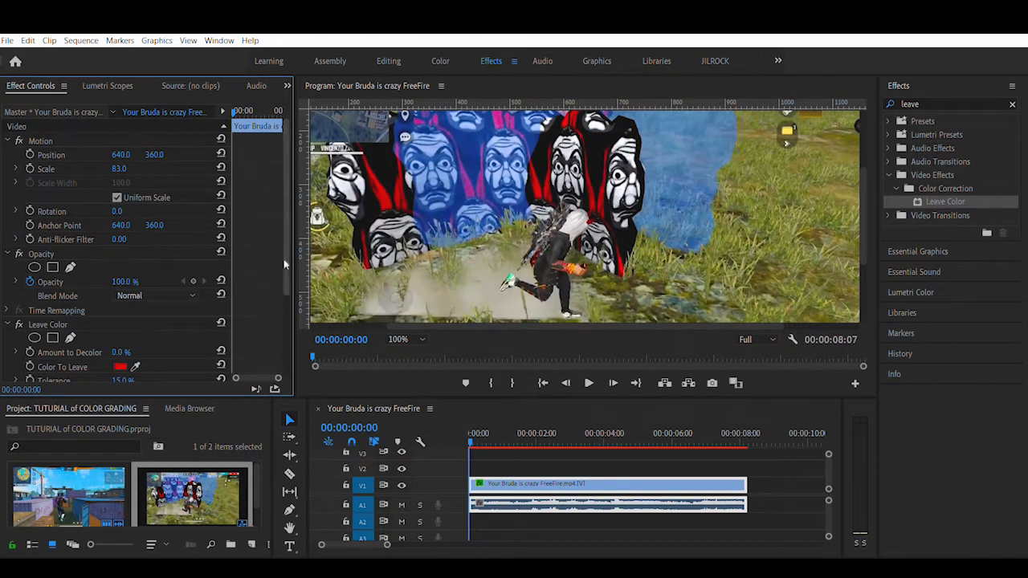
pyautogui.moveTo(372, 333)
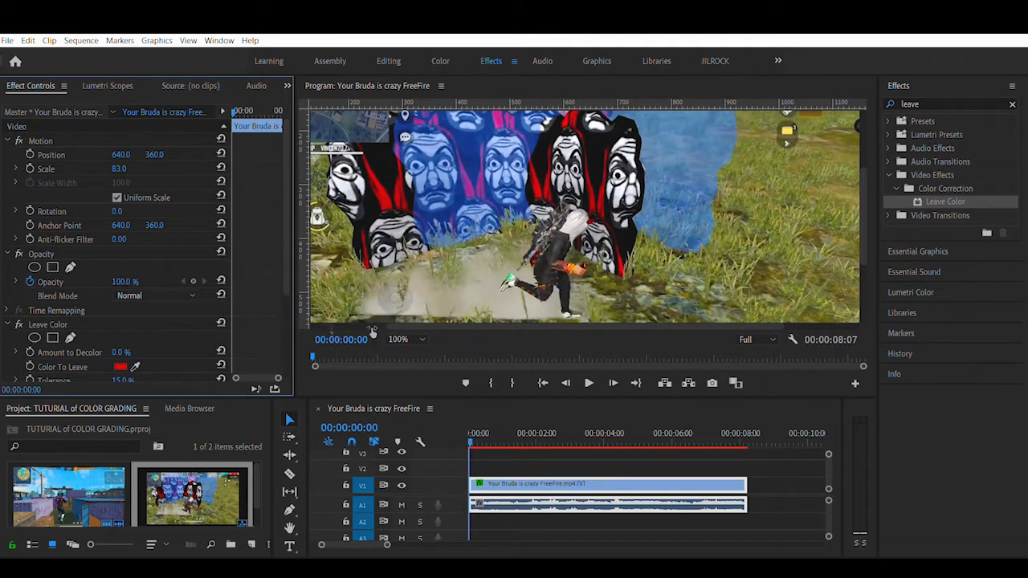
pyautogui.click(399, 339)
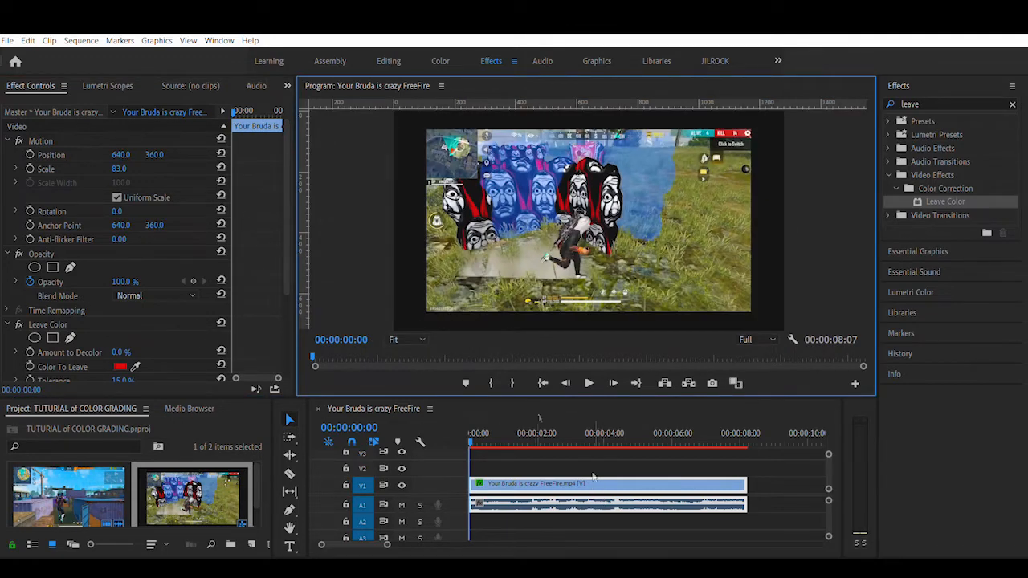
# Step: Set Leave Color to 78% decolor, hue matching and 0% tolerance so only red stays
pyautogui.click(119, 169)
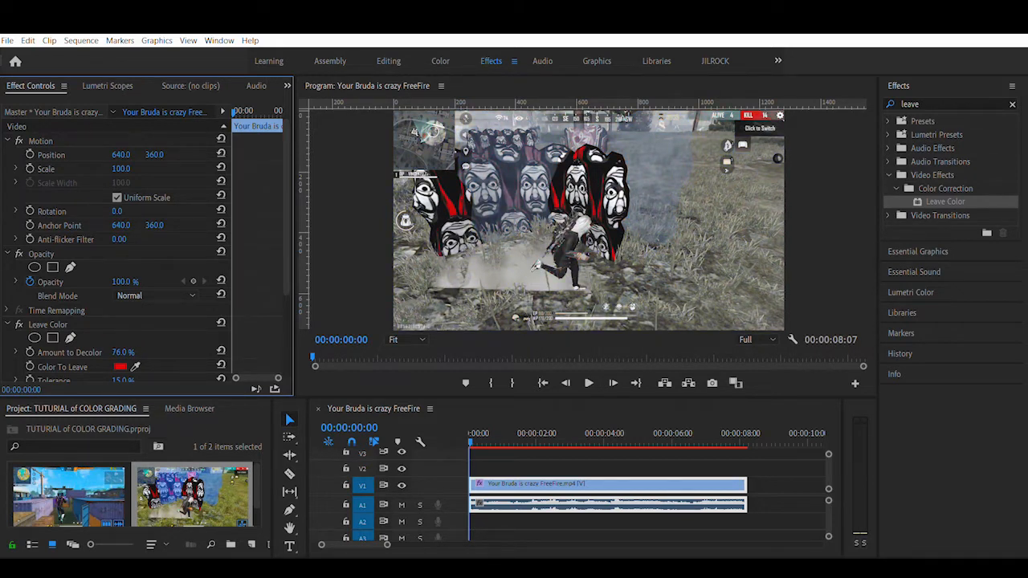
pyautogui.scroll(-3)
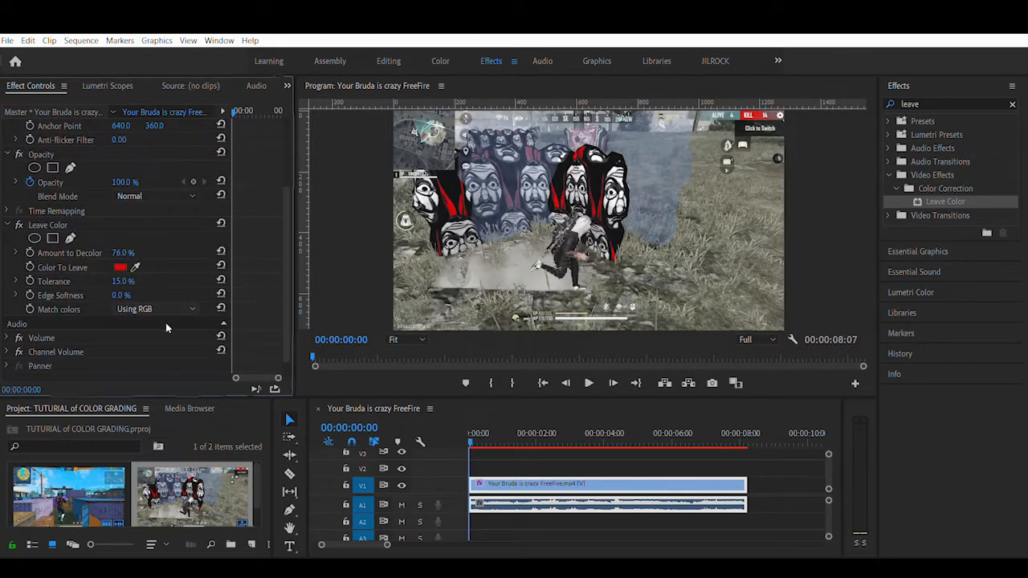
pyautogui.click(154, 308)
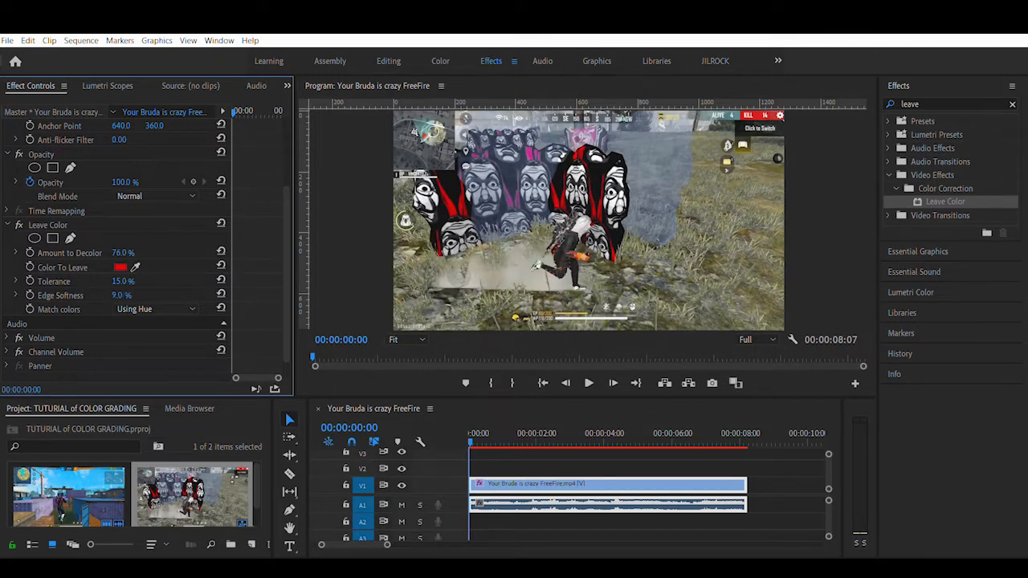
pyautogui.click(122, 281)
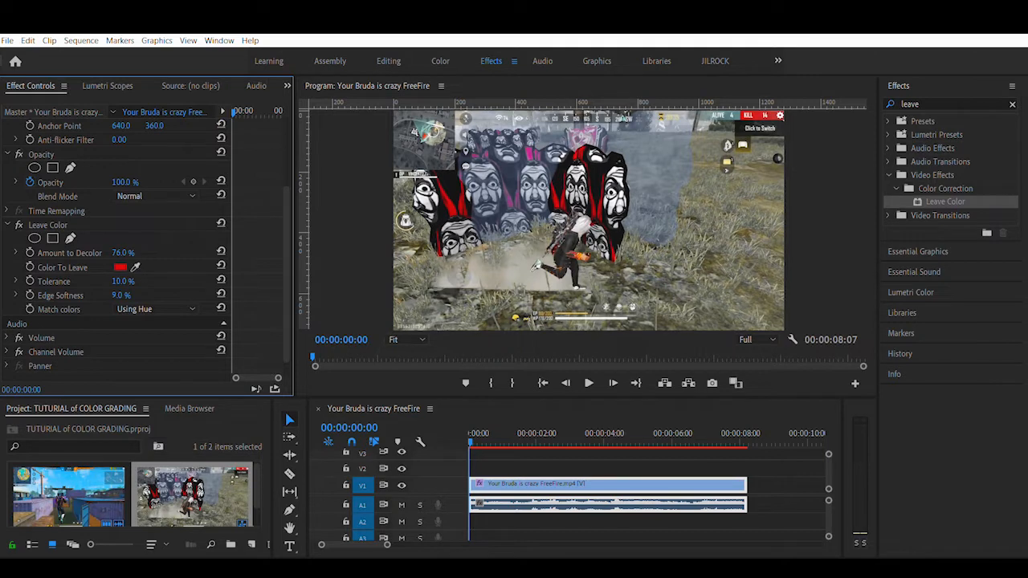
pyautogui.tripleClick(122, 281)
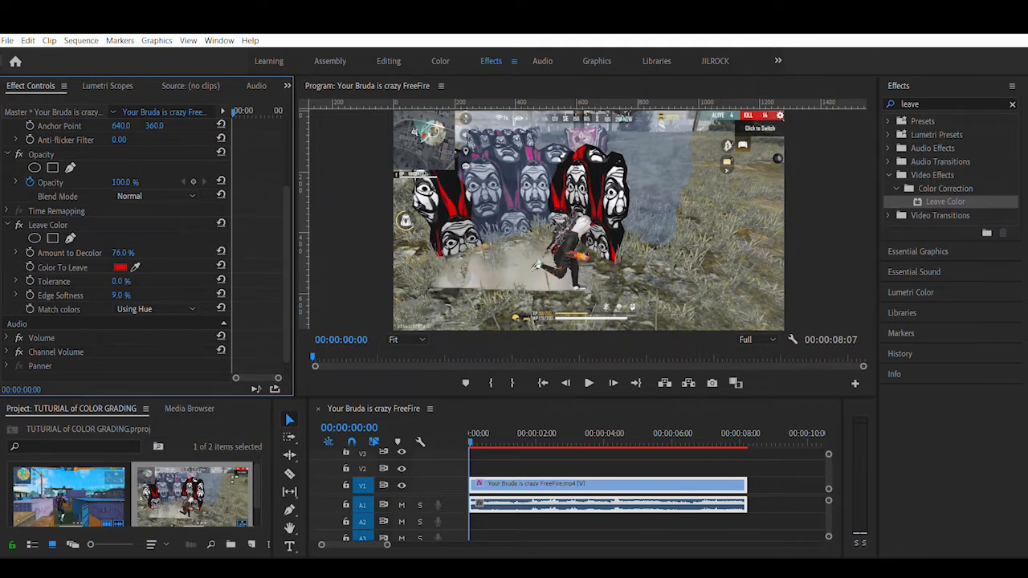
pyautogui.moveTo(605, 45)
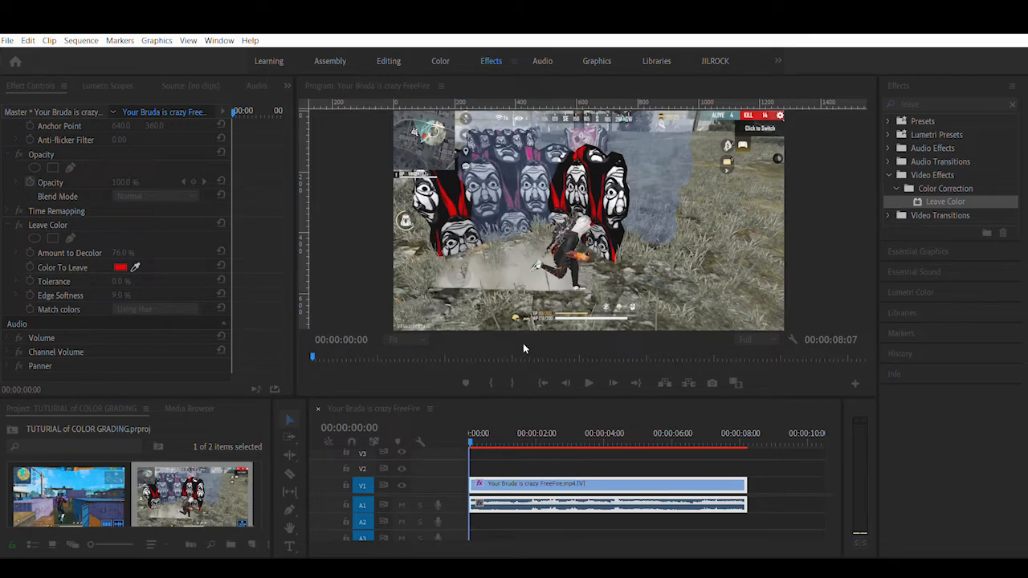
pyautogui.click(588, 383)
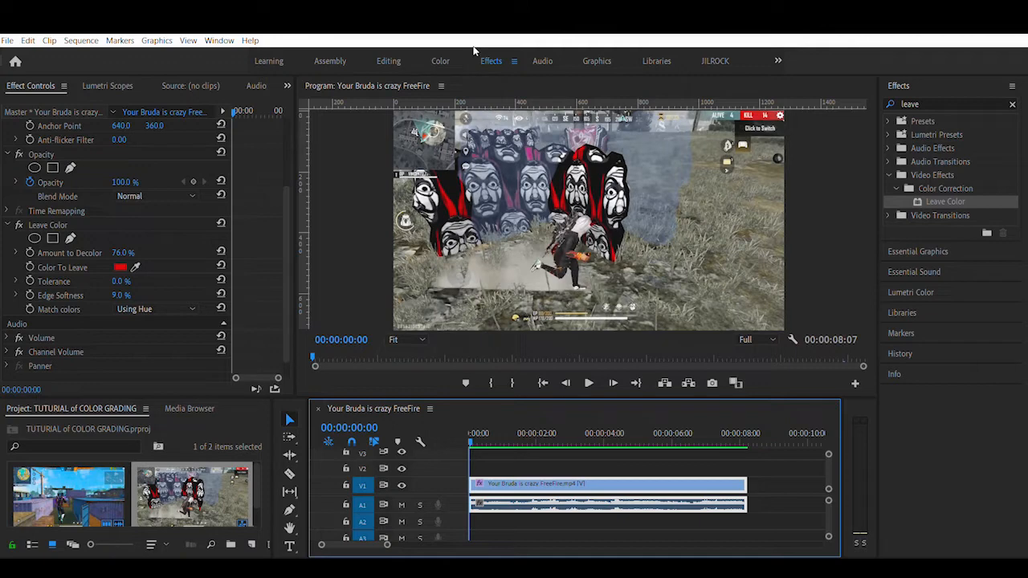
# Step: In Lumetri Basic Correction, lower the Temperature slider to -50.4 for a cooler look
pyautogui.click(440, 61)
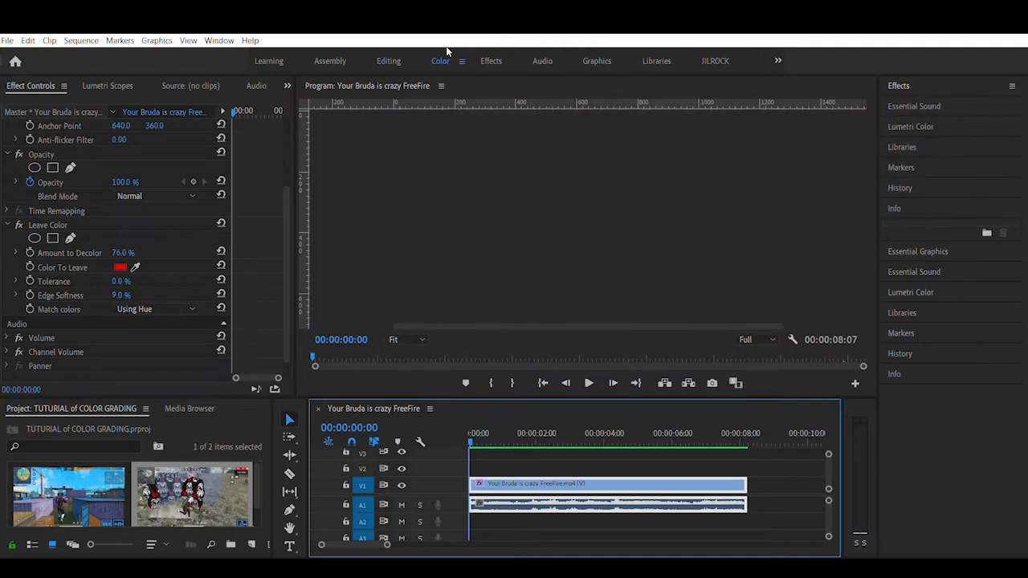
pyautogui.click(440, 61)
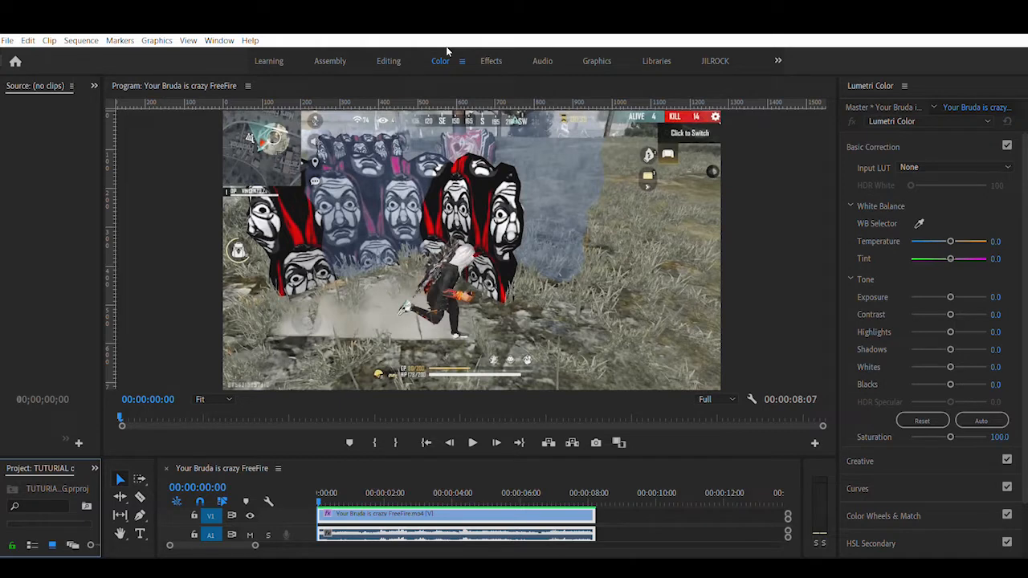
pyautogui.moveTo(951, 238)
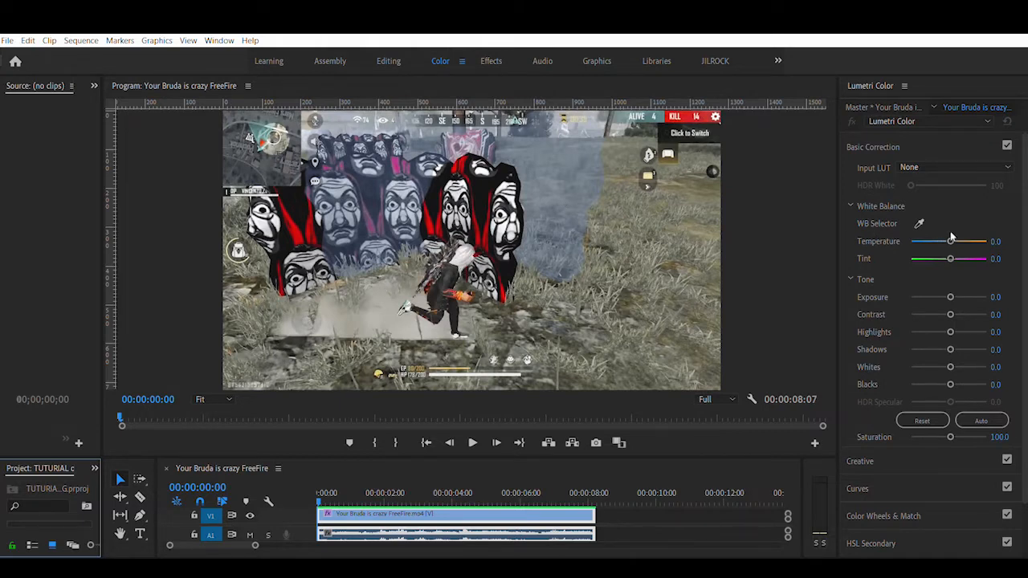
pyautogui.moveTo(951, 233)
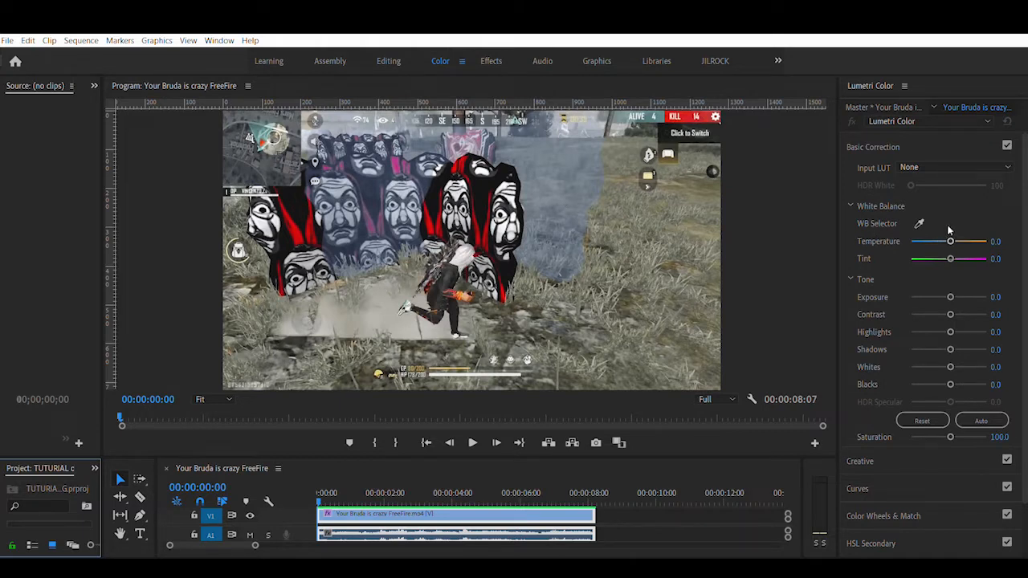
pyautogui.moveTo(951, 241); pyautogui.dragTo(945, 241)
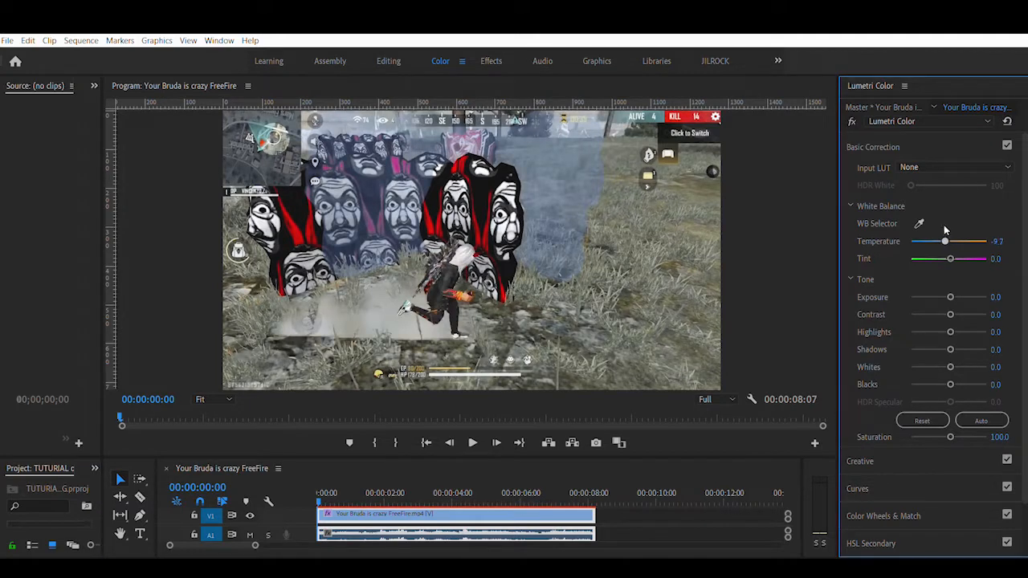
pyautogui.moveTo(944, 241); pyautogui.dragTo(932, 241)
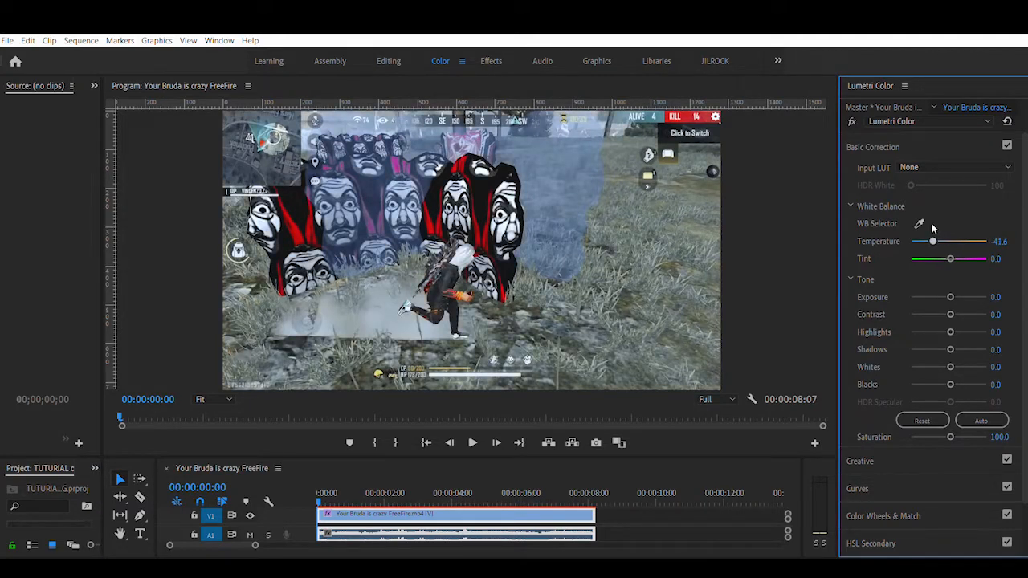
pyautogui.moveTo(933, 241); pyautogui.dragTo(930, 241)
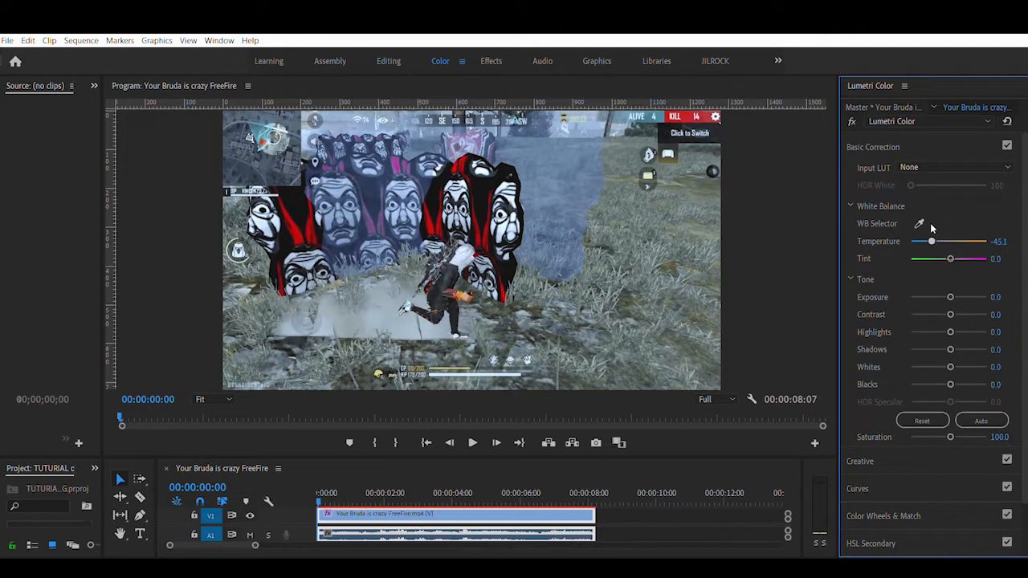
pyautogui.moveTo(932, 241); pyautogui.dragTo(929, 241)
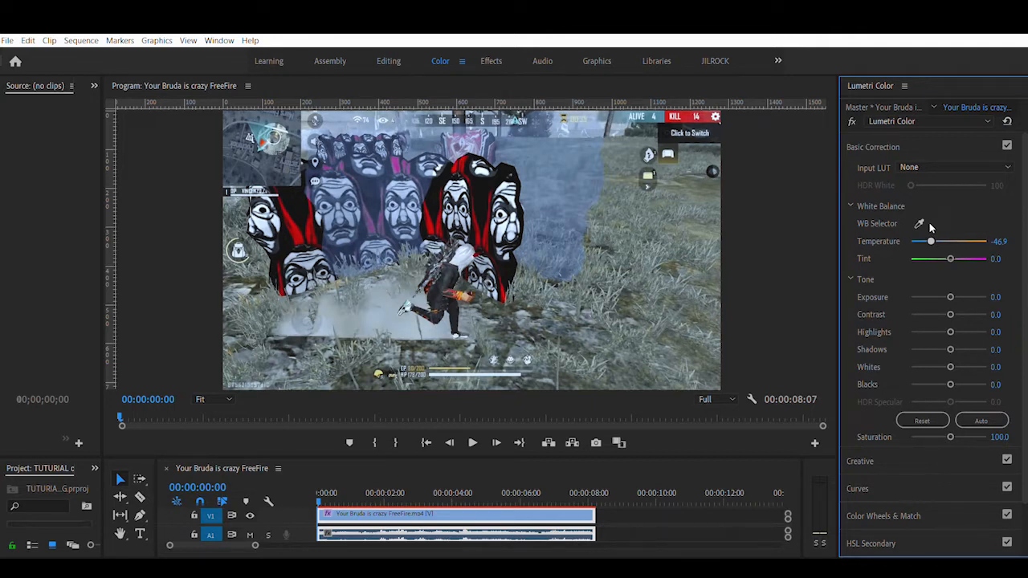
pyautogui.moveTo(932, 241); pyautogui.dragTo(928, 241)
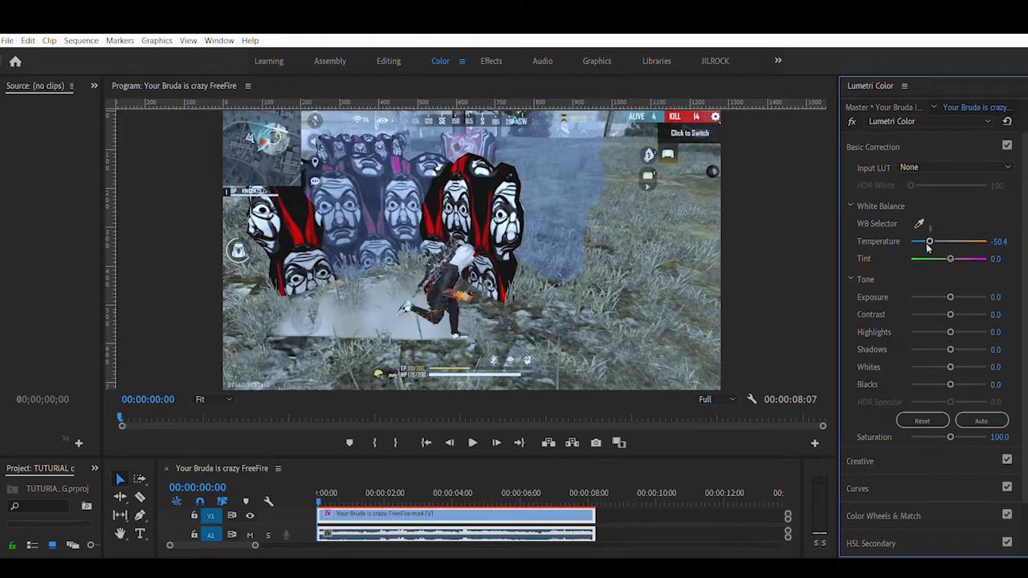
pyautogui.moveTo(715, 372)
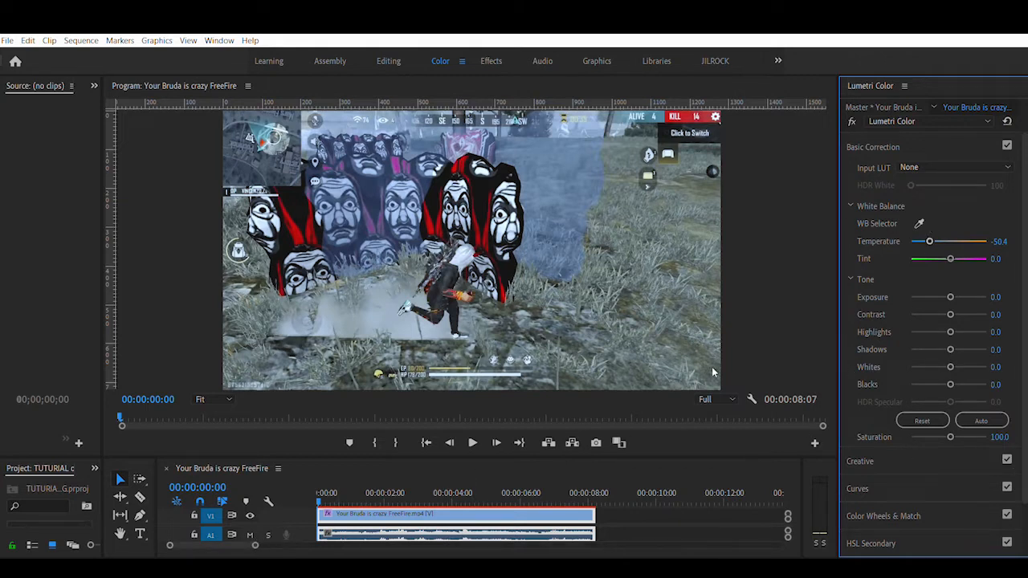
pyautogui.moveTo(925, 390)
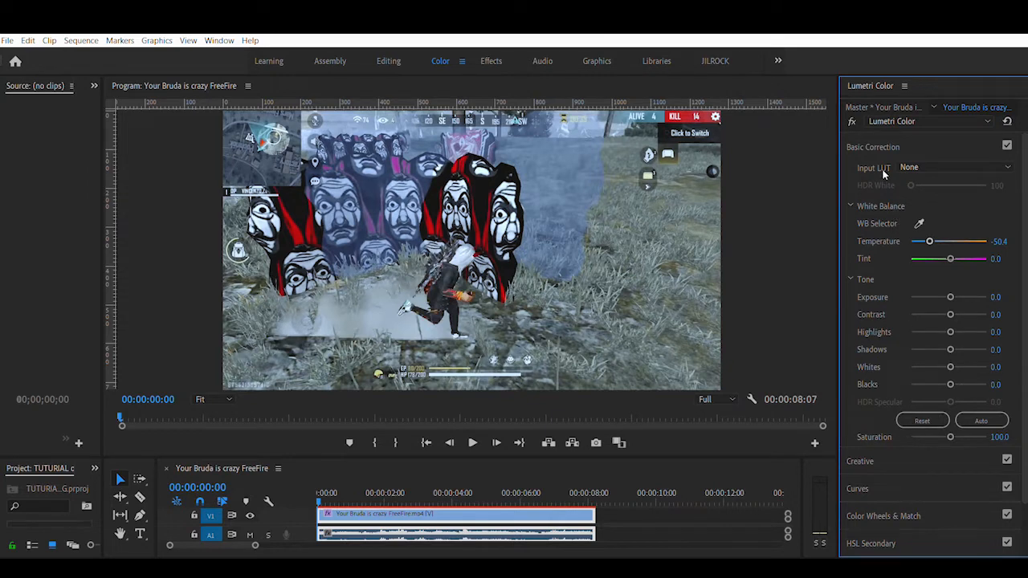
# Step: Collapse Basic Correction, expand Curves and reshape the blue and green RGB channel curves
pyautogui.click(873, 147)
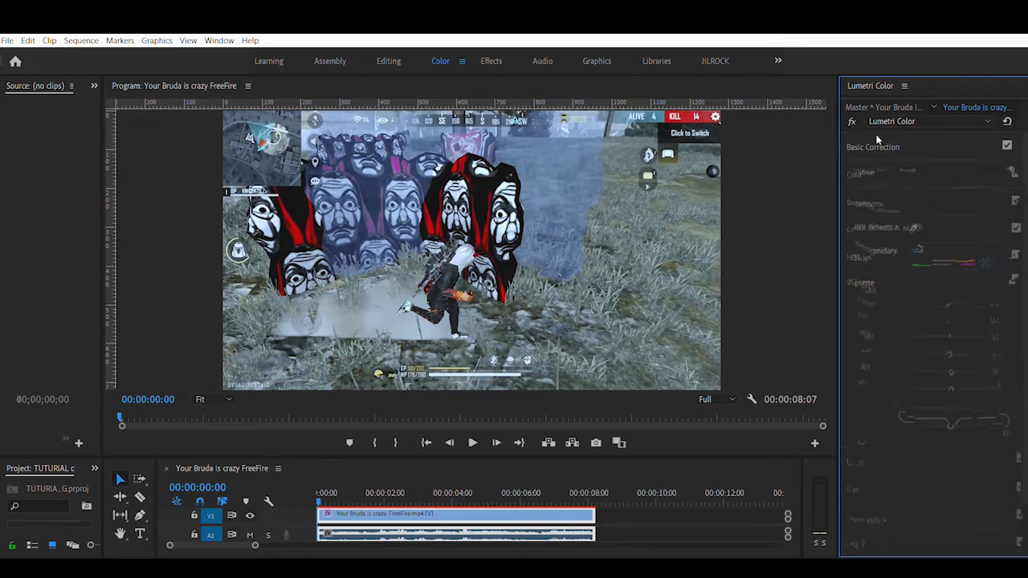
pyautogui.click(874, 146)
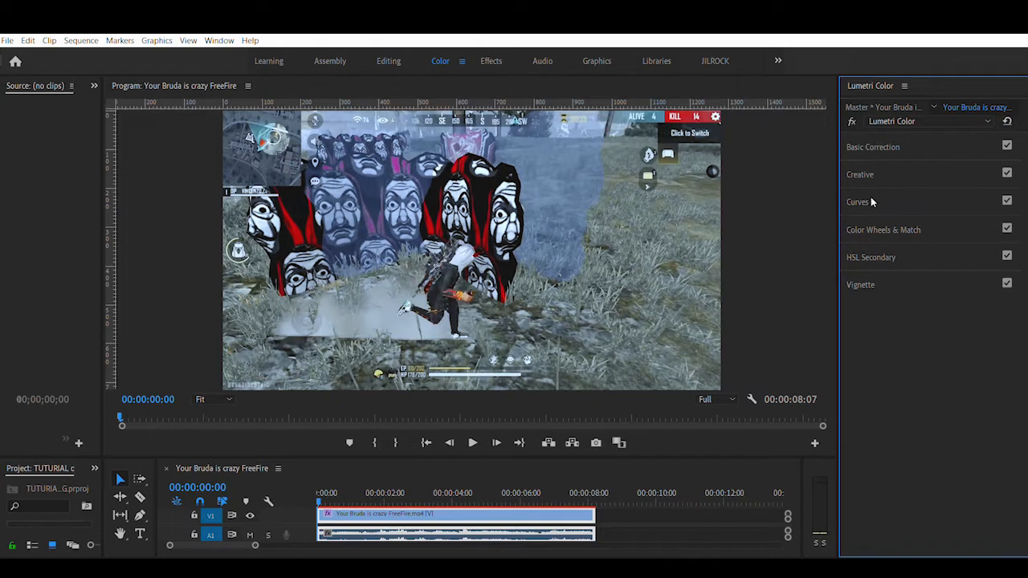
pyautogui.click(858, 203)
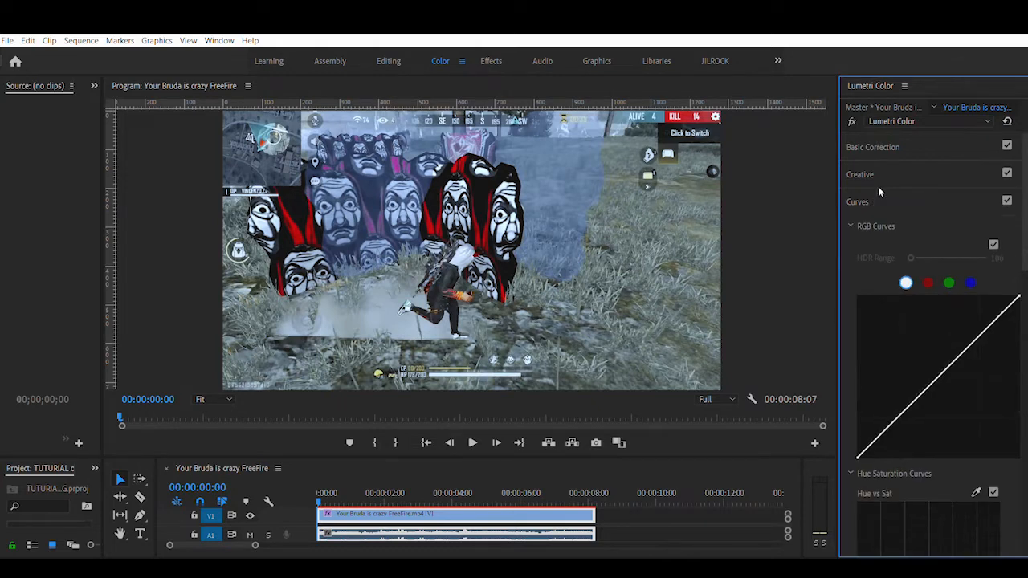
pyautogui.moveTo(971, 280)
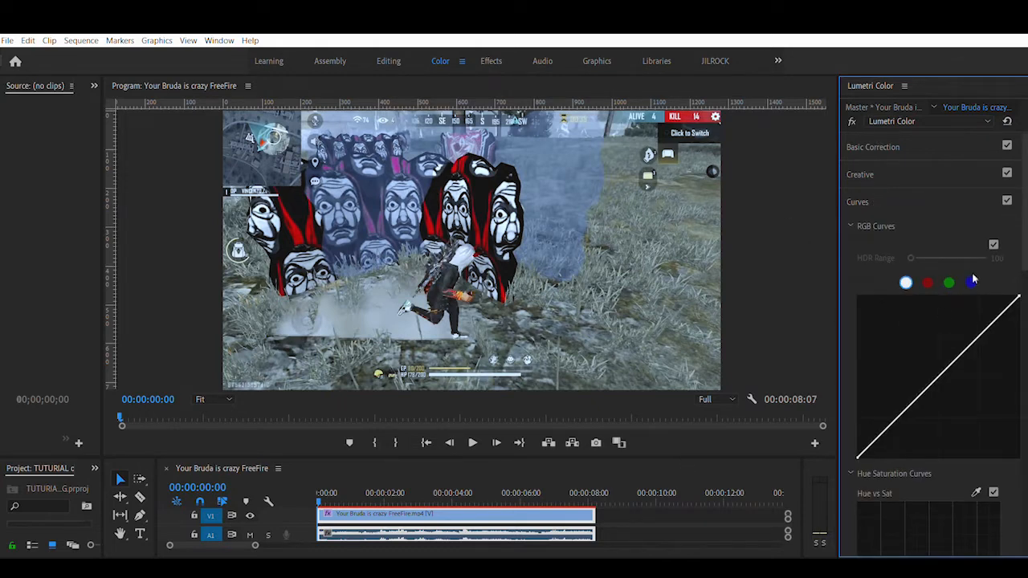
pyautogui.click(971, 283)
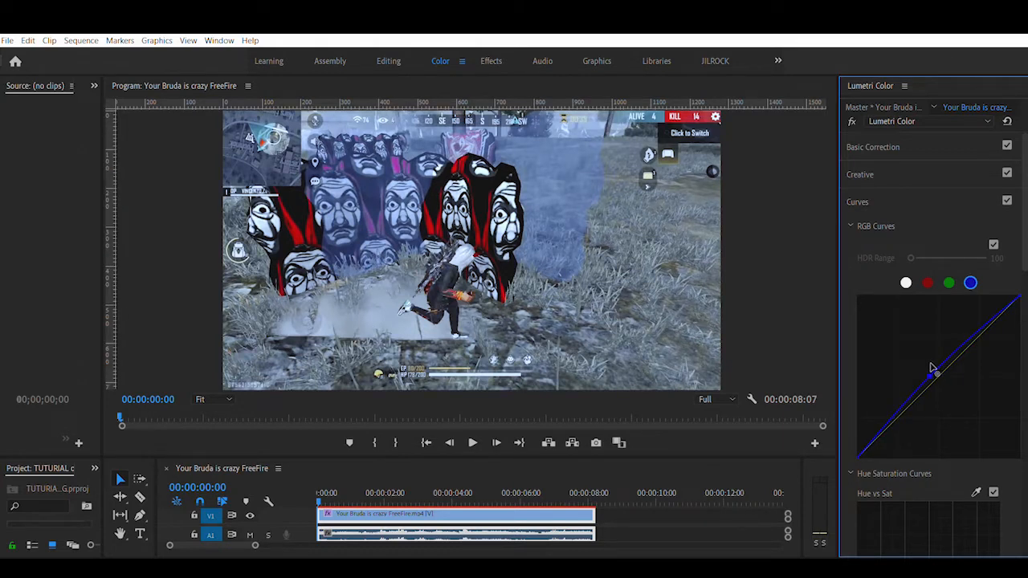
pyautogui.click(950, 283)
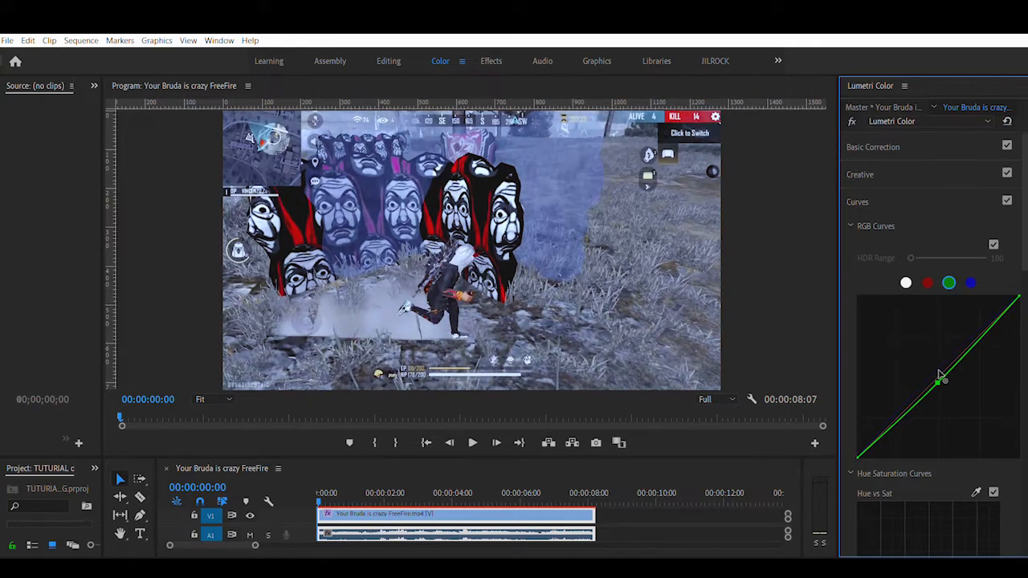
pyautogui.moveTo(939, 382); pyautogui.dragTo(939, 384)
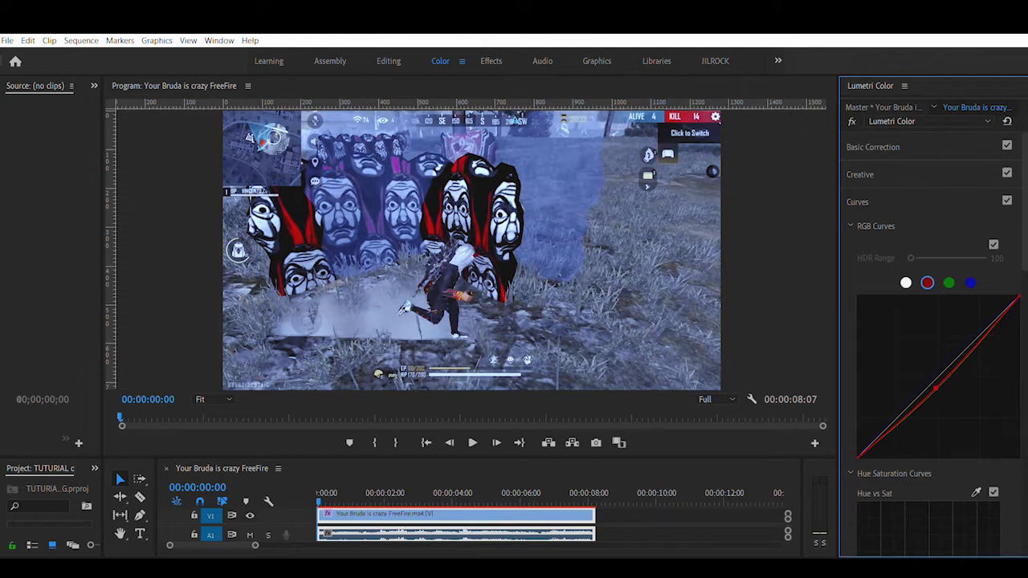
pyautogui.moveTo(929, 193)
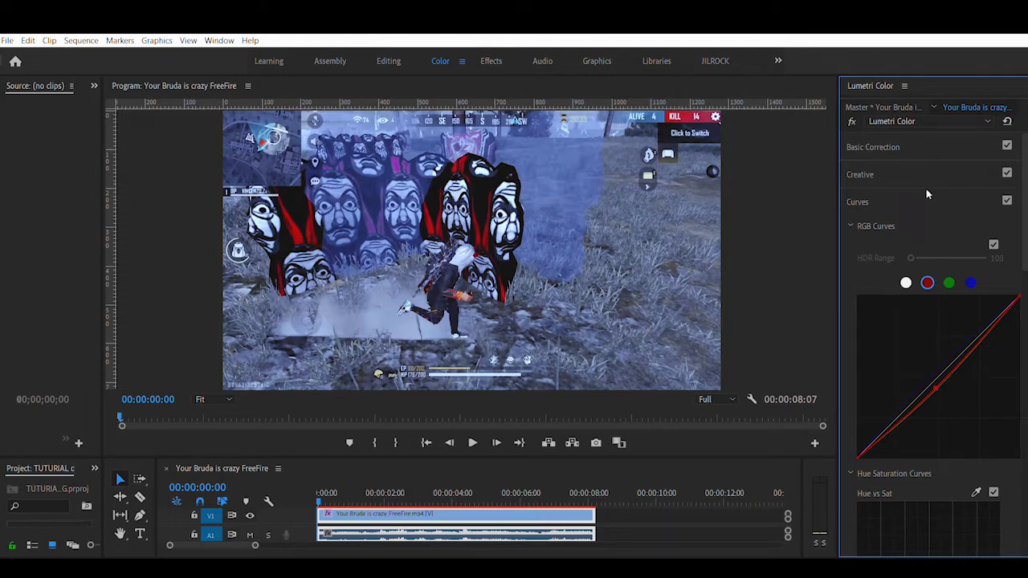
# Step: Collapse Curves and play the clip in the Program Monitor to review the grade
pyautogui.click(858, 203)
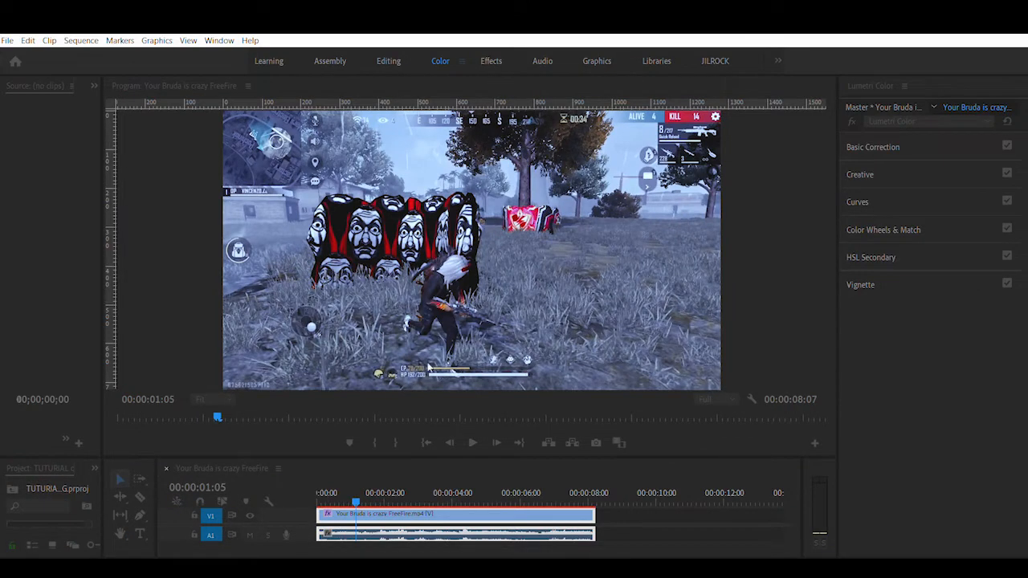
pyautogui.click(472, 444)
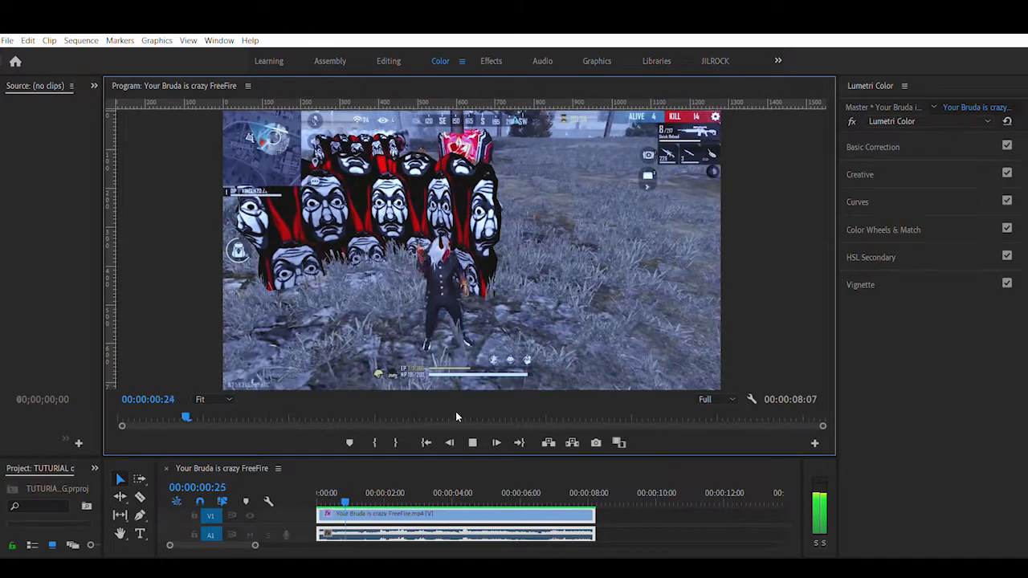